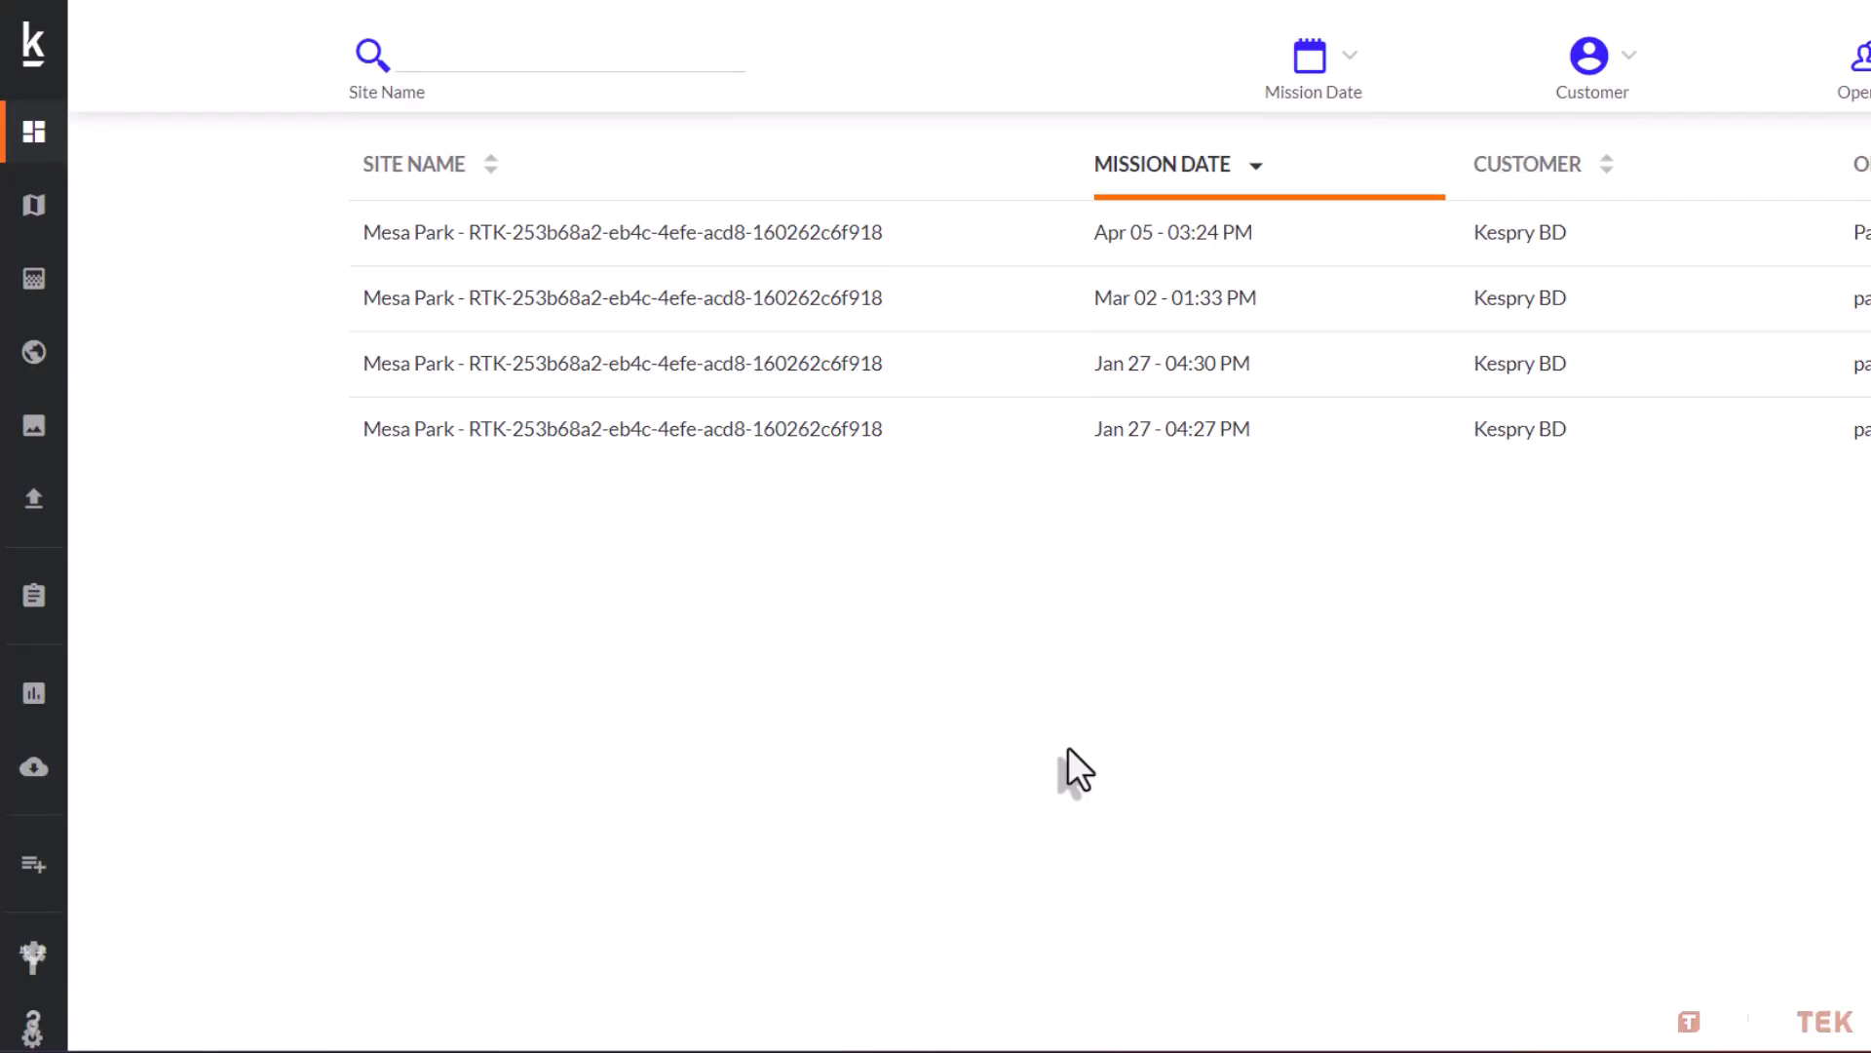
Open GPS Entry from the Settings gear in the left sidebar.
{"action": "left_click", "coordinate": [33, 956]}
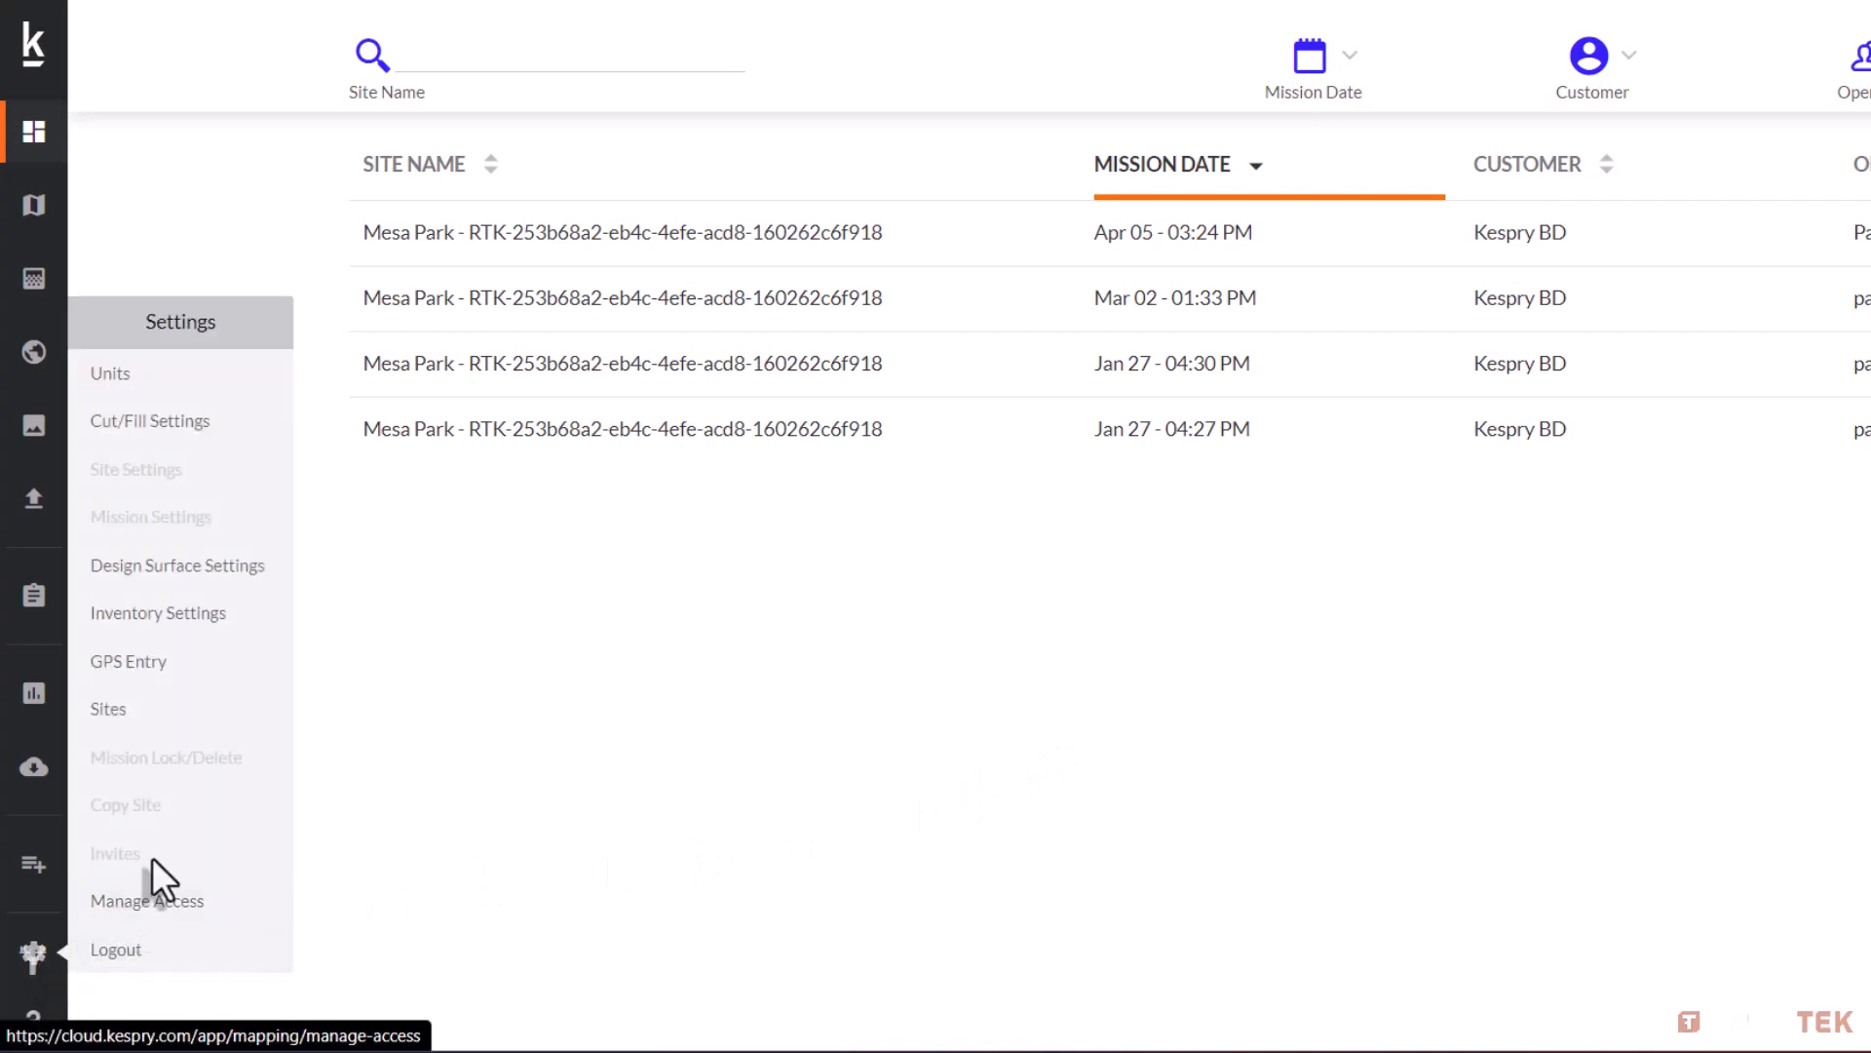
{"action": "mouse_move", "coordinate": [128, 660]}
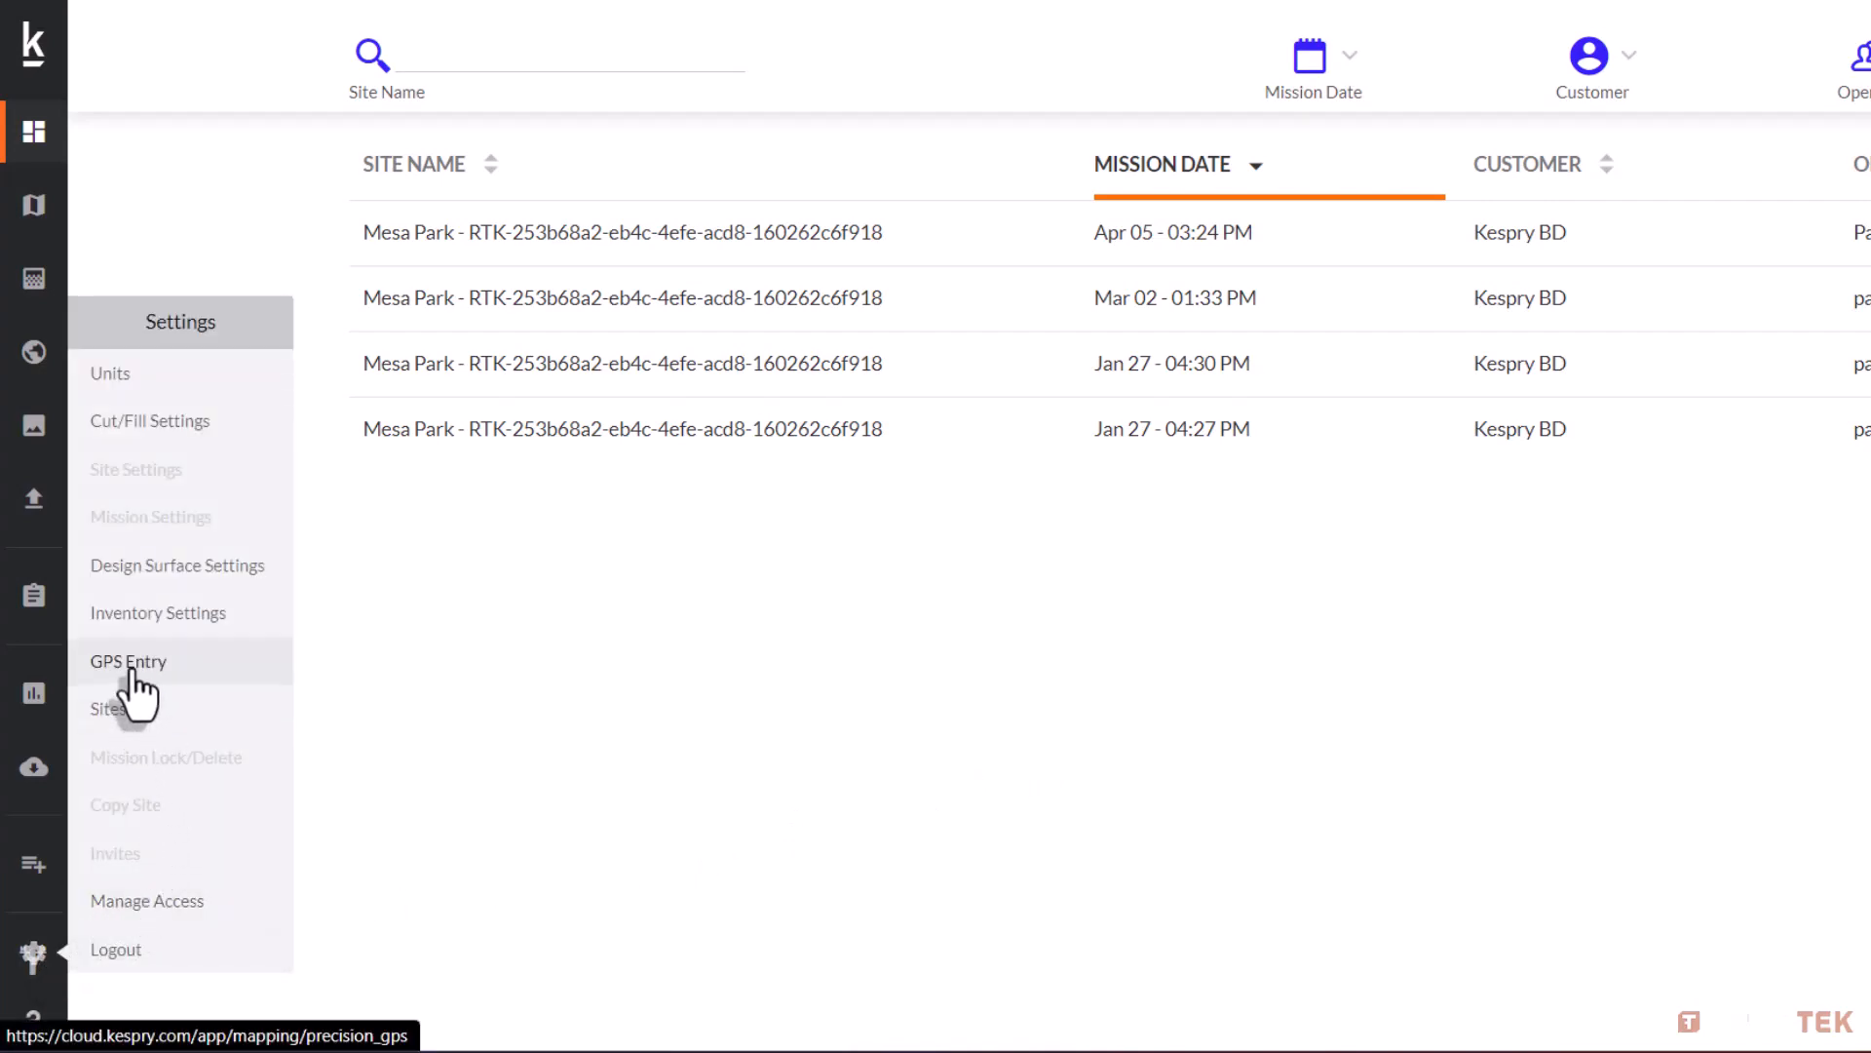
{"action": "left_click", "coordinate": [127, 661]}
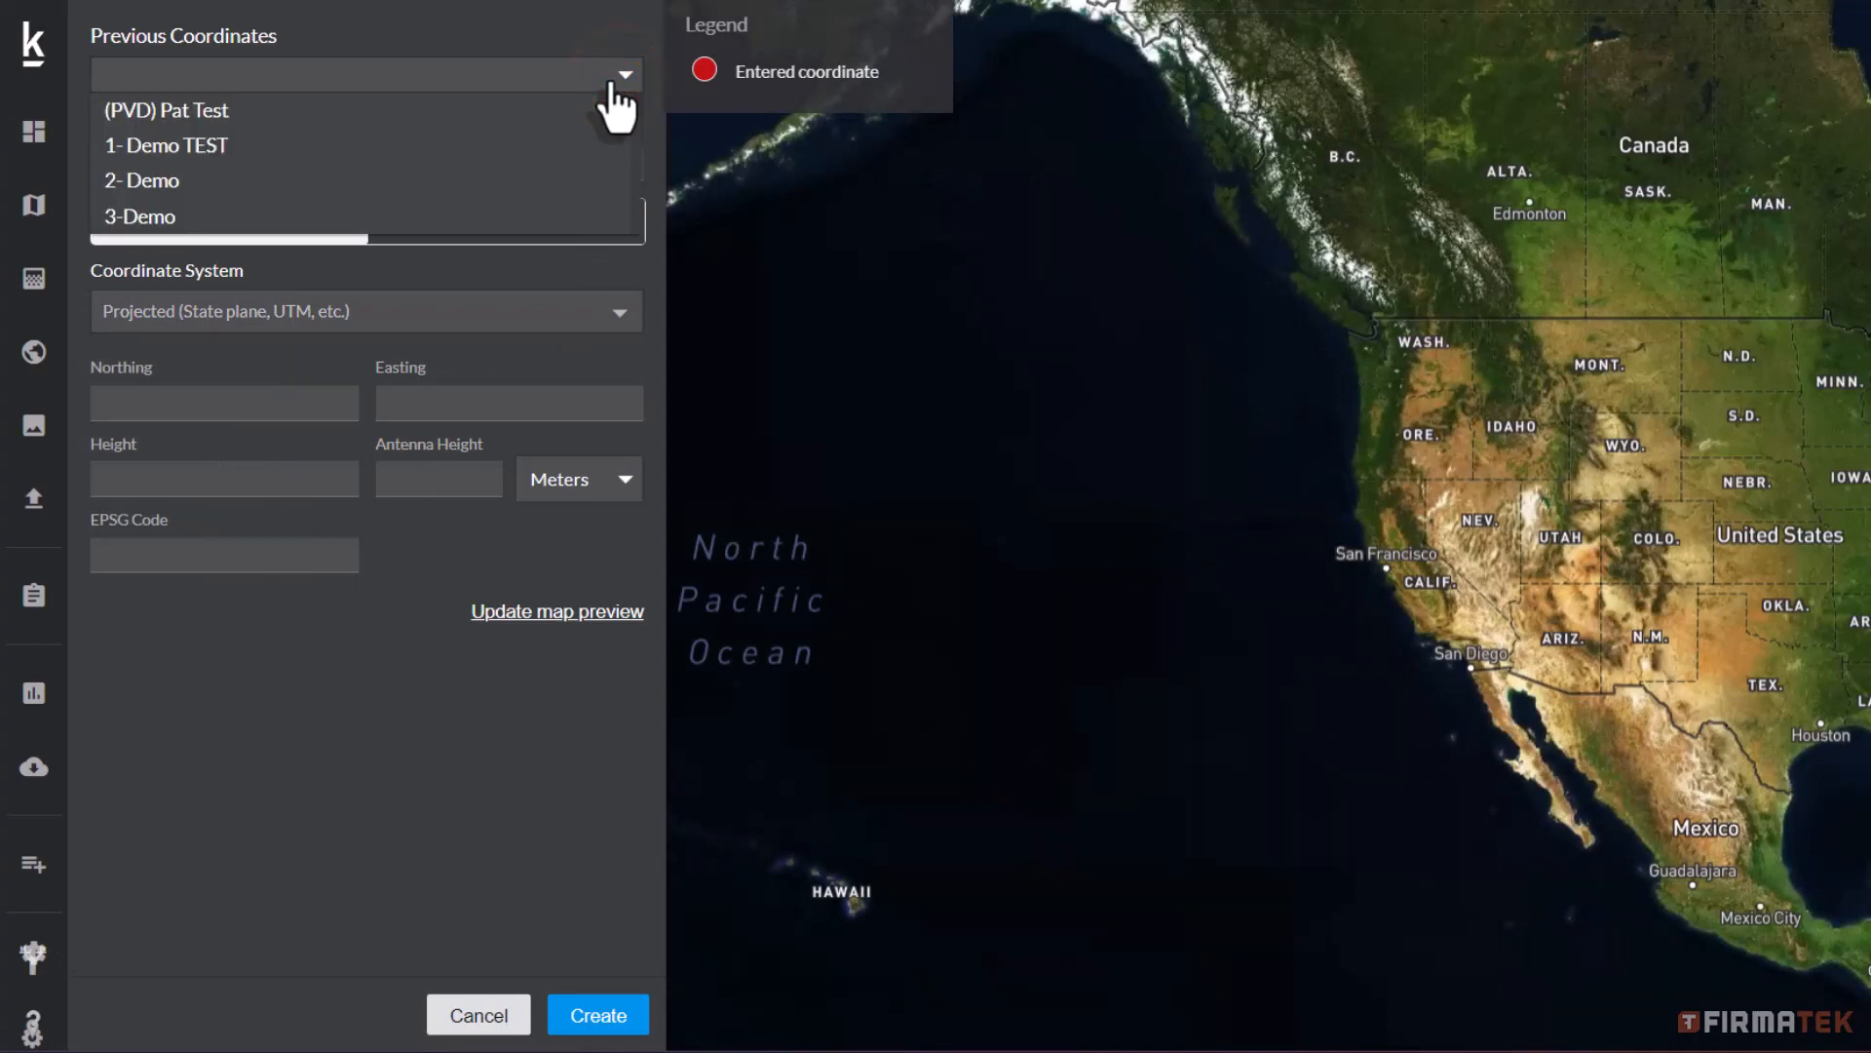
Pick a previously saved coordinate set from the Previous Coordinates dropdown.
{"action": "left_click", "coordinate": [165, 145]}
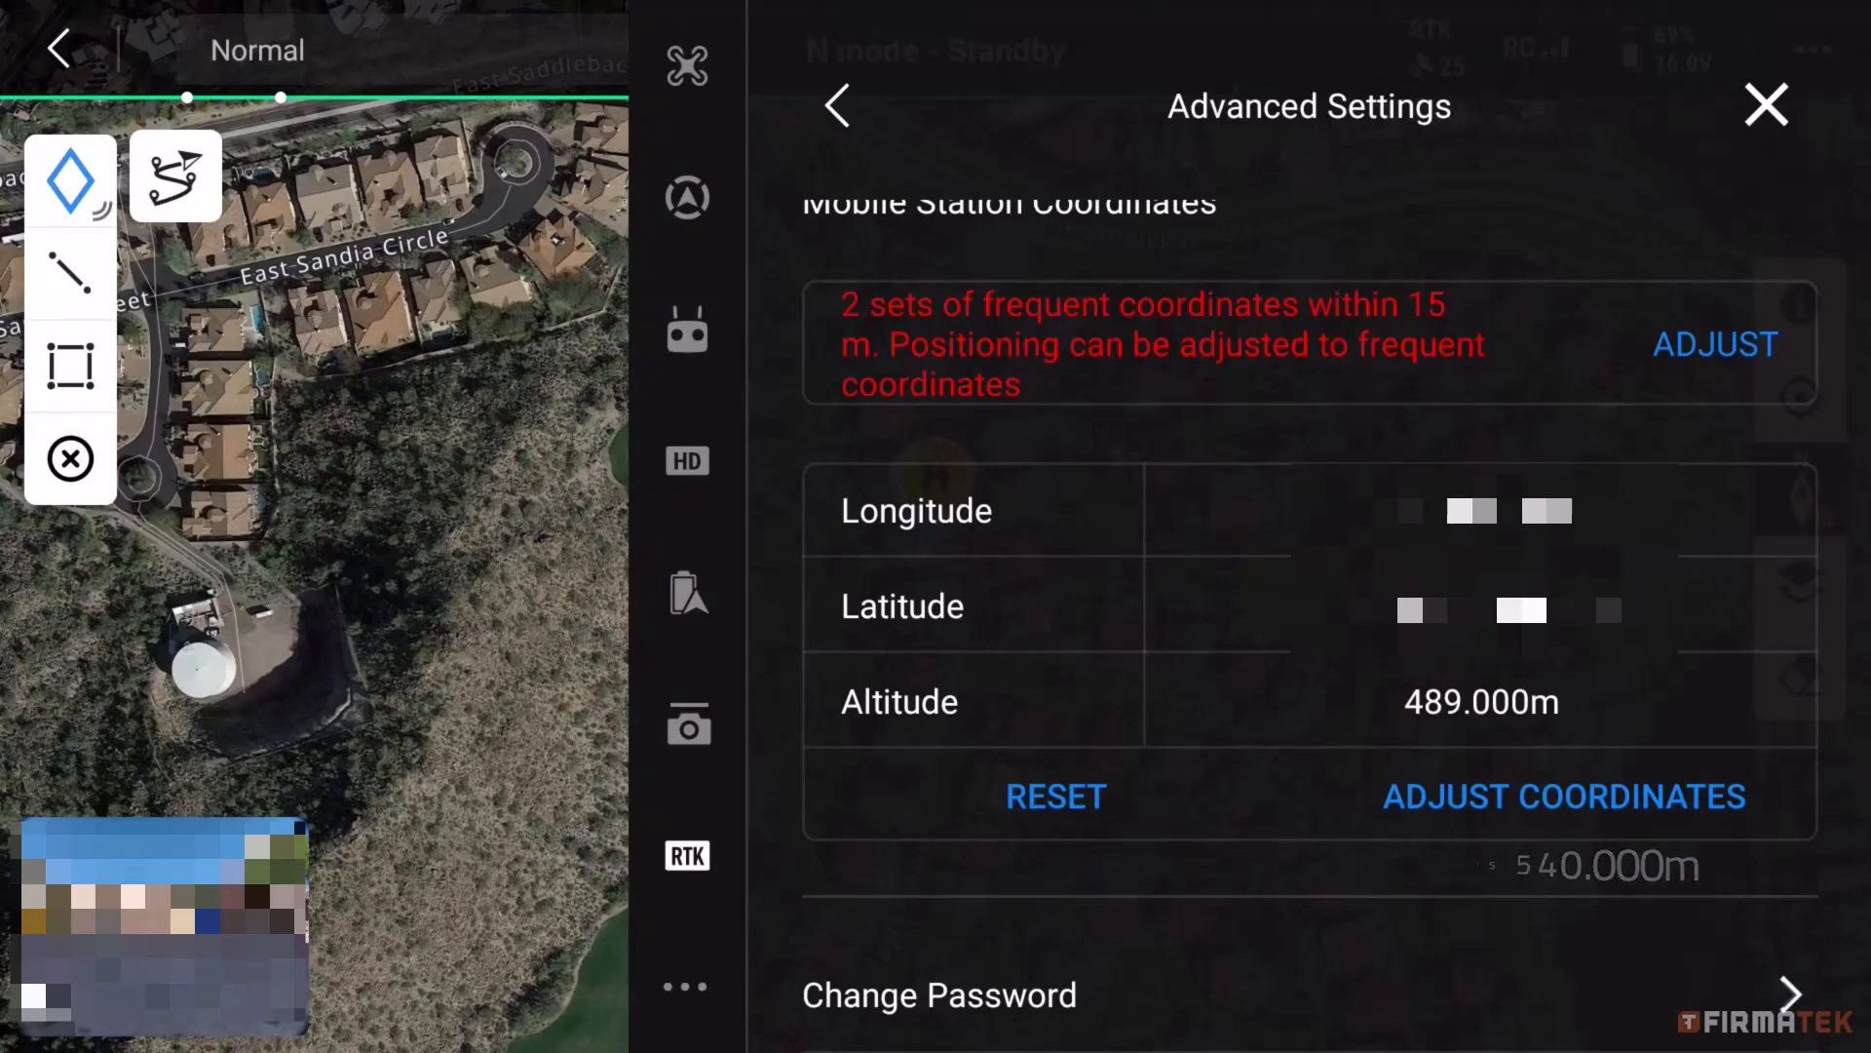
Adjust the mobile station coordinates, setting ellipsoidal height to 510 and confirming.
{"action": "left_click", "coordinate": [1563, 796]}
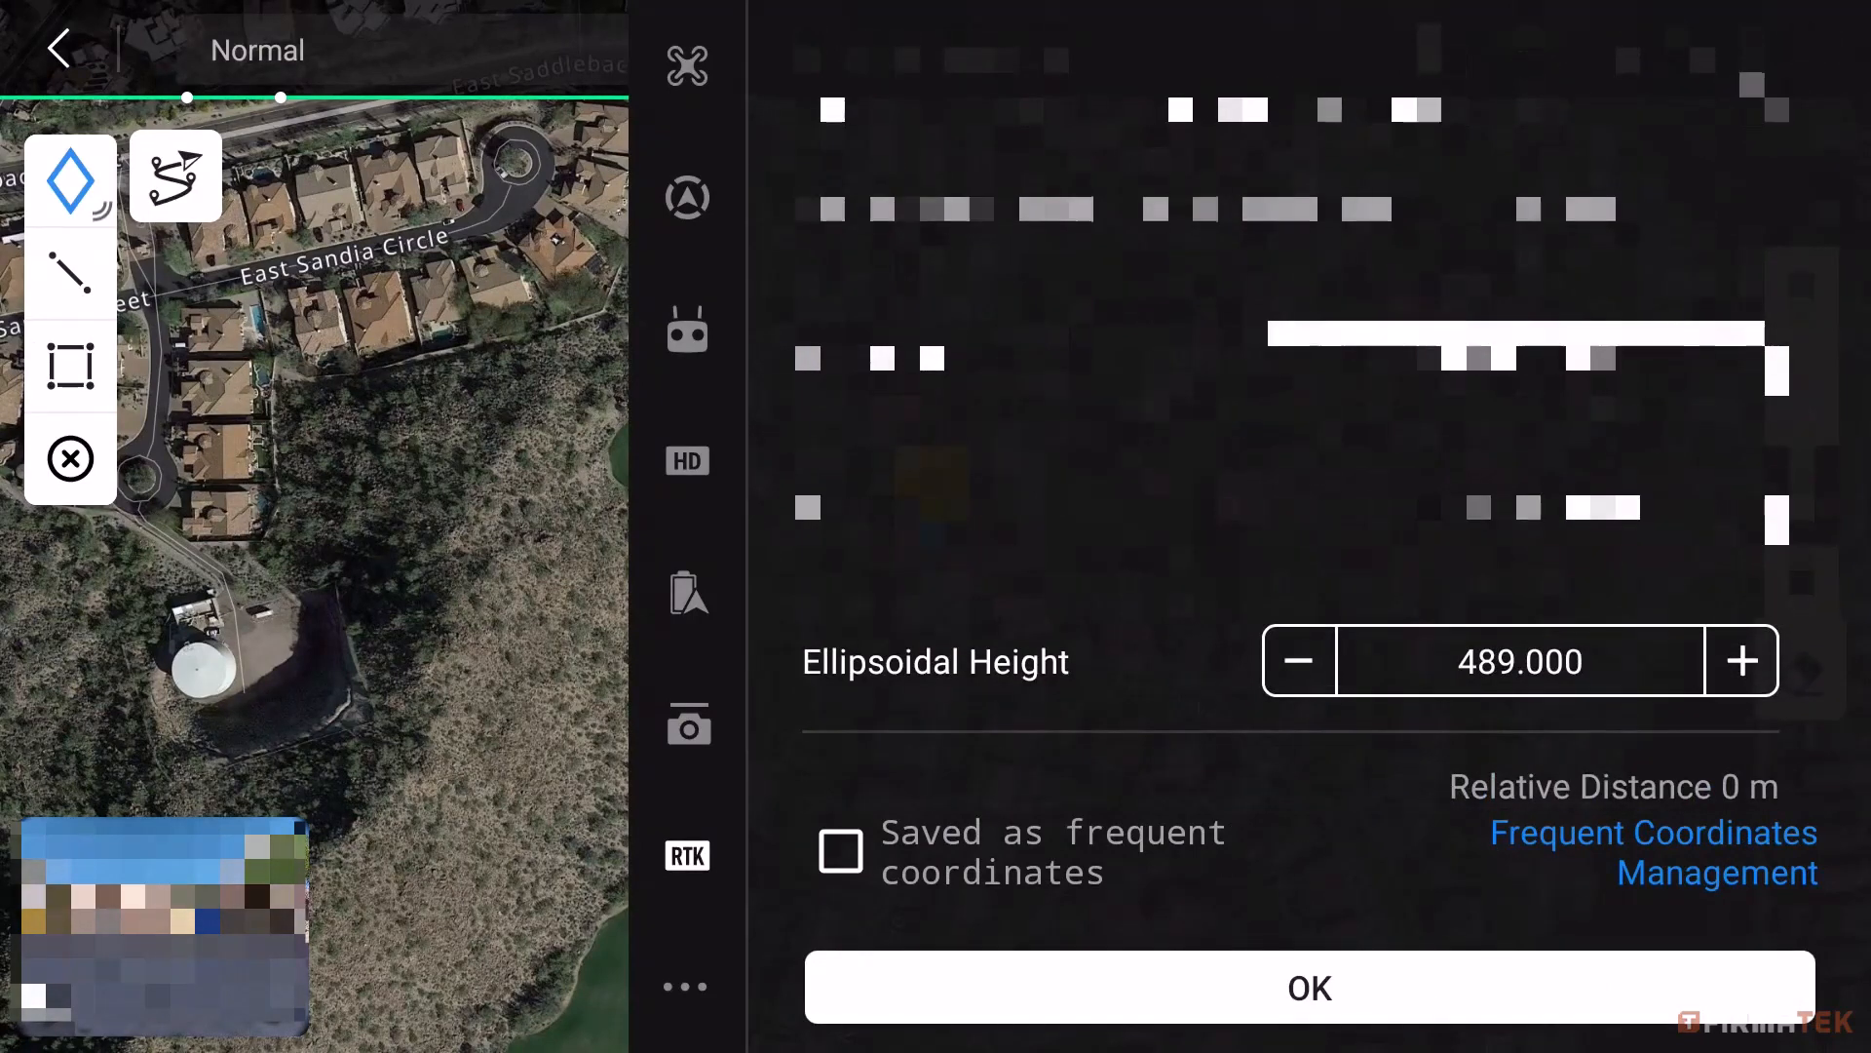
{"action": "left_click", "coordinate": [1519, 660]}
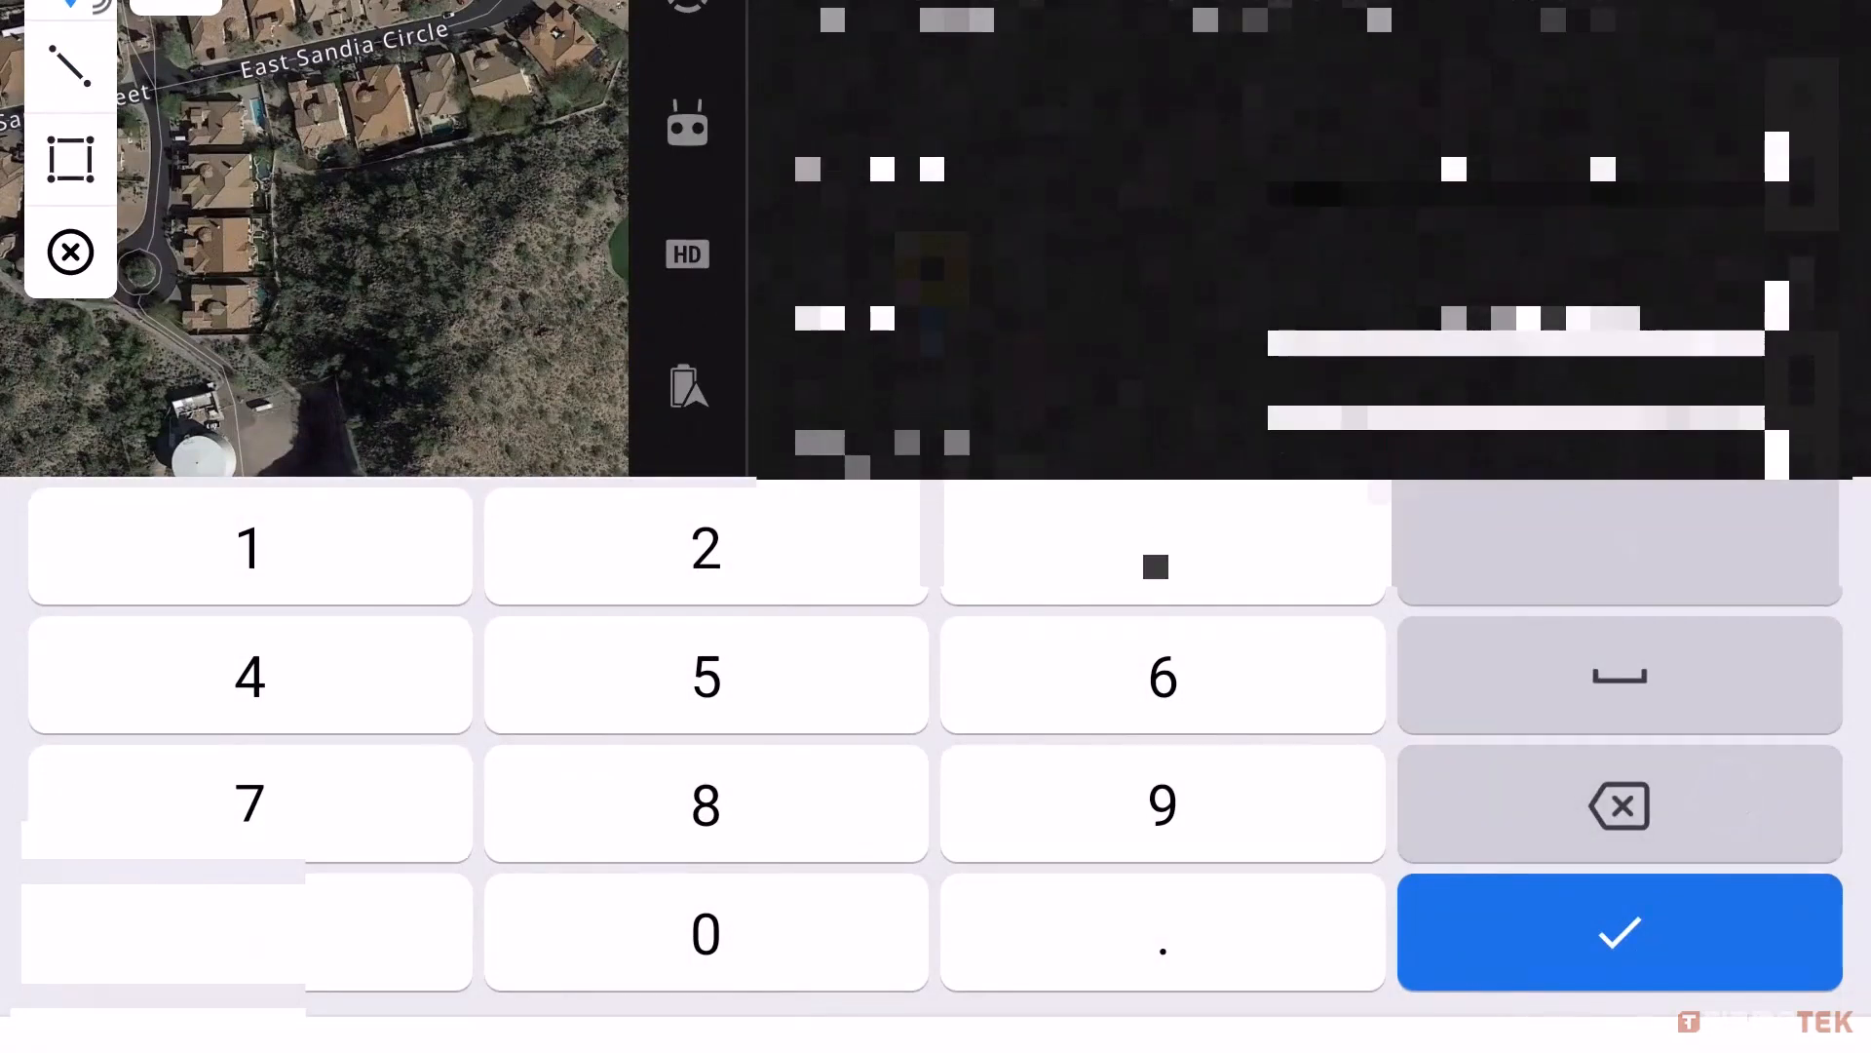
{"action": "left_click", "coordinate": [1617, 932]}
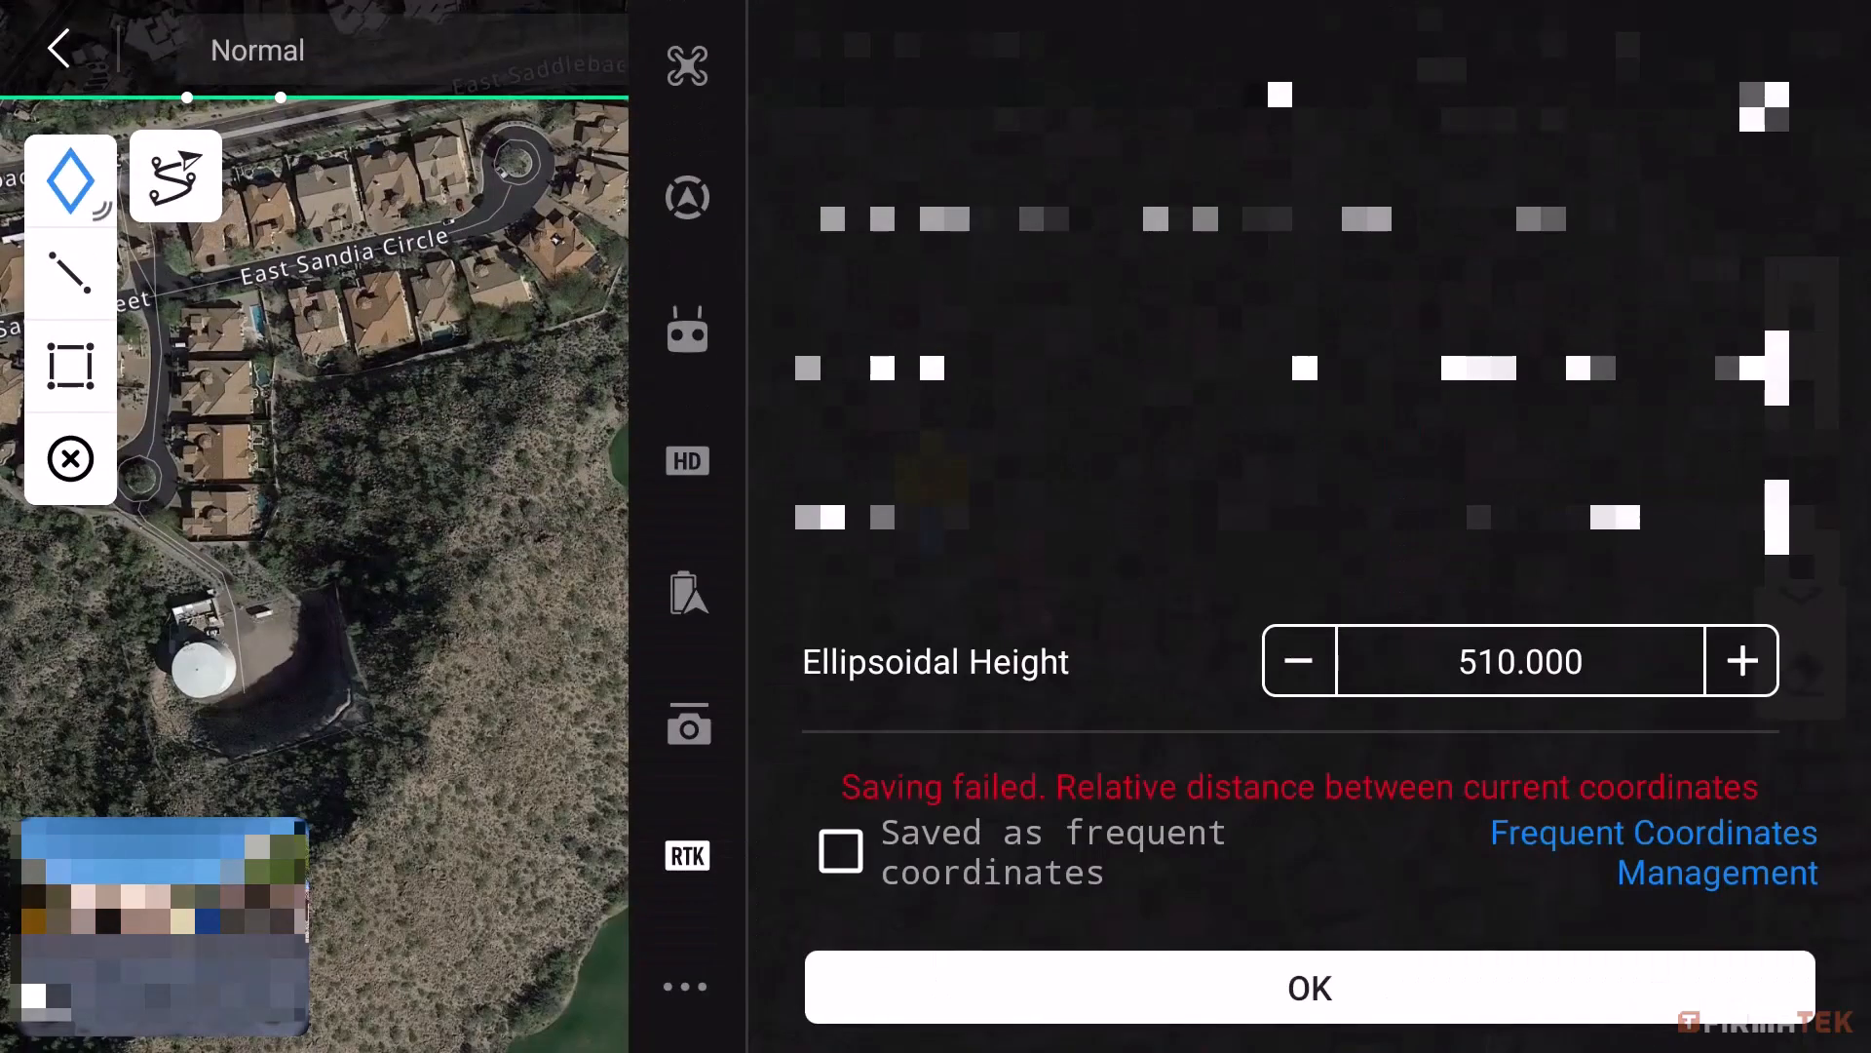